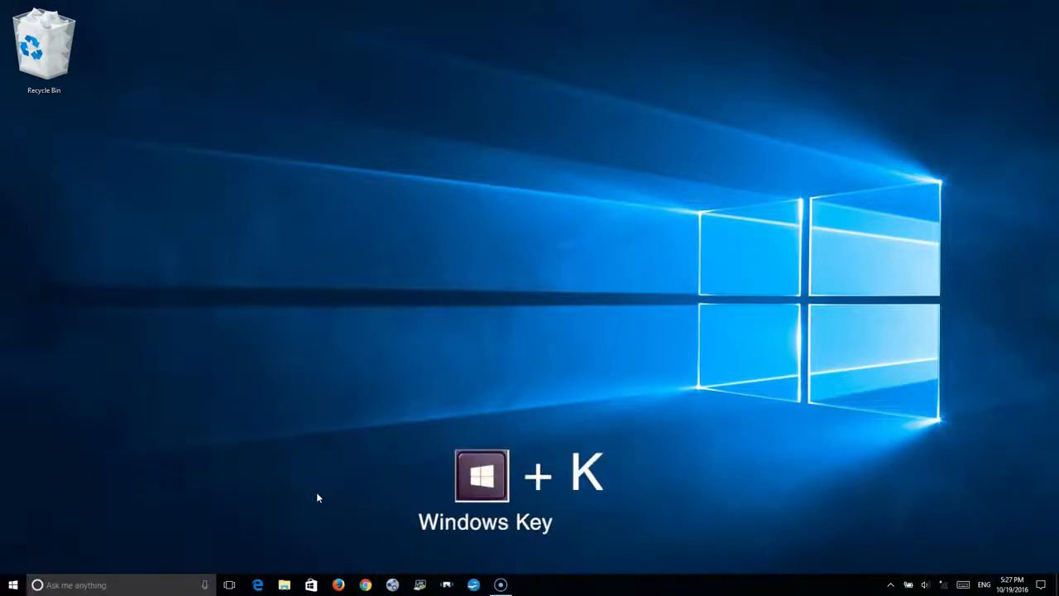
# - Open the Connect pane to scan for wireless displays such as Actiontec 1D43
pyautogui.press('Win+K')
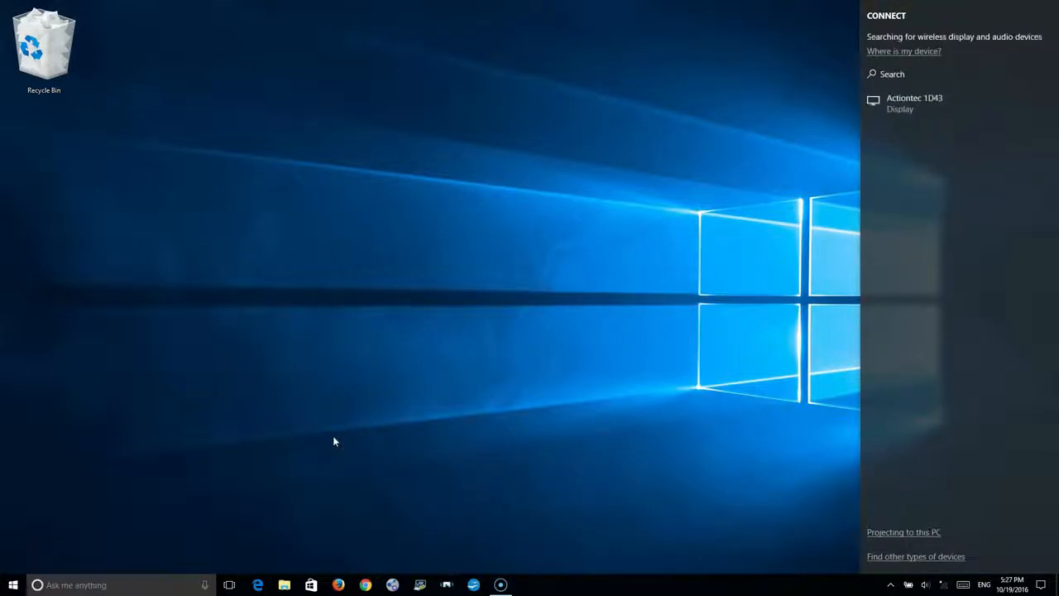
pyautogui.moveTo(905, 235)
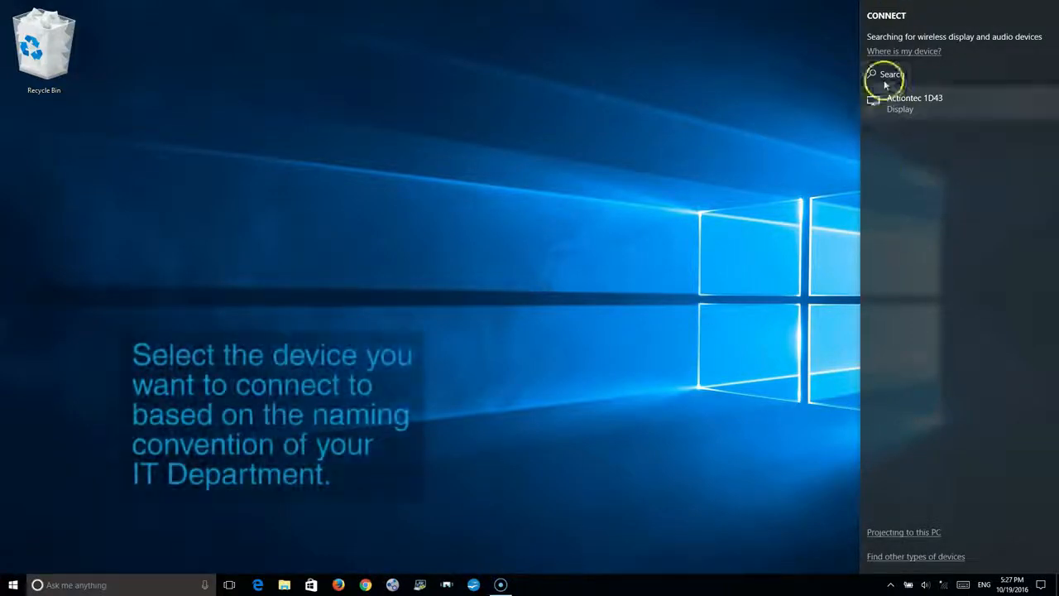
pyautogui.click(914, 103)
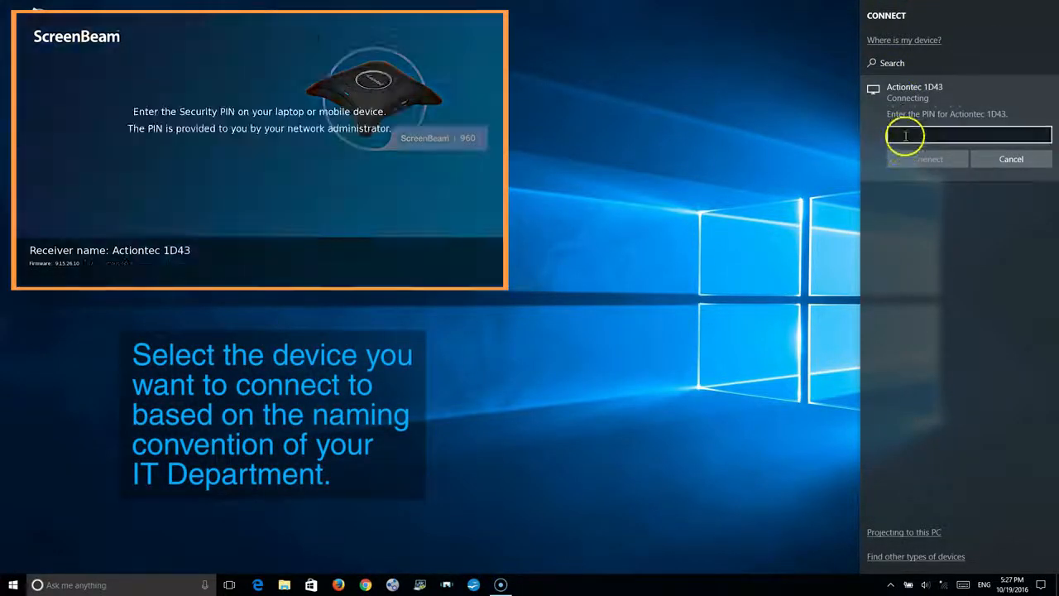
pyautogui.moveTo(939, 381)
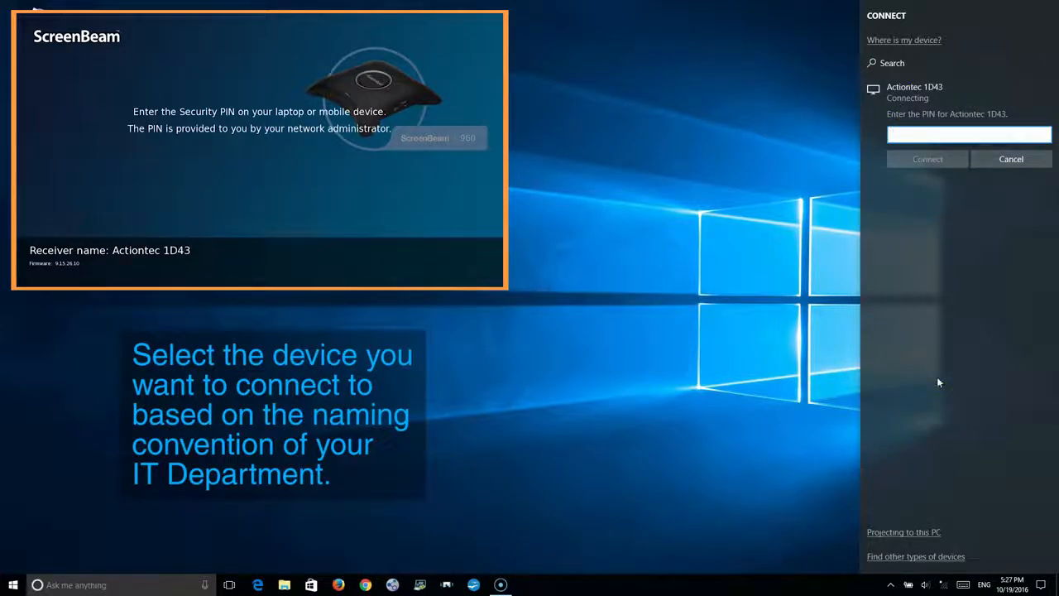
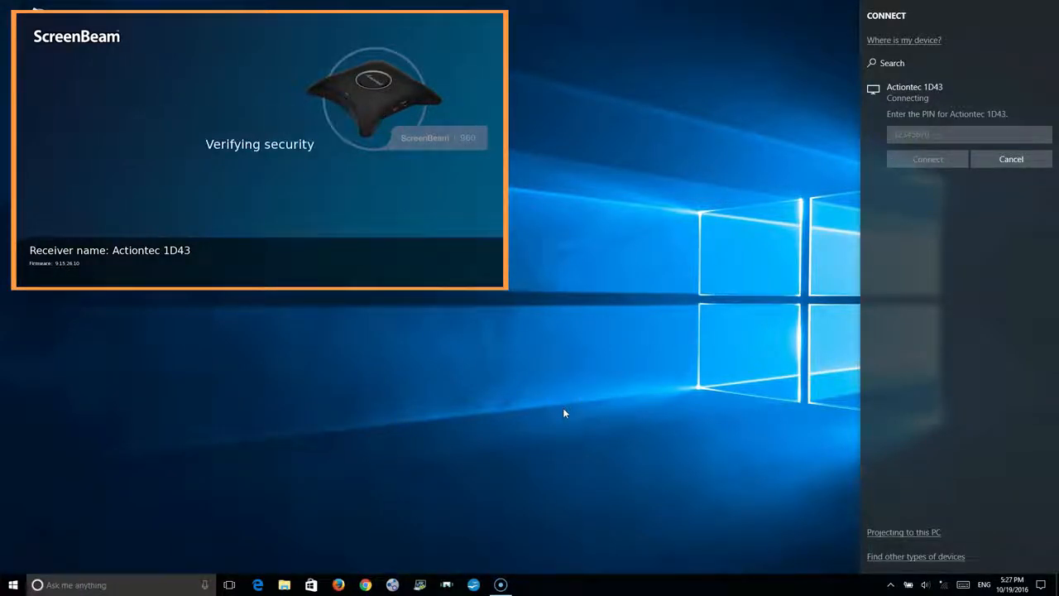
pyautogui.click(926, 159)
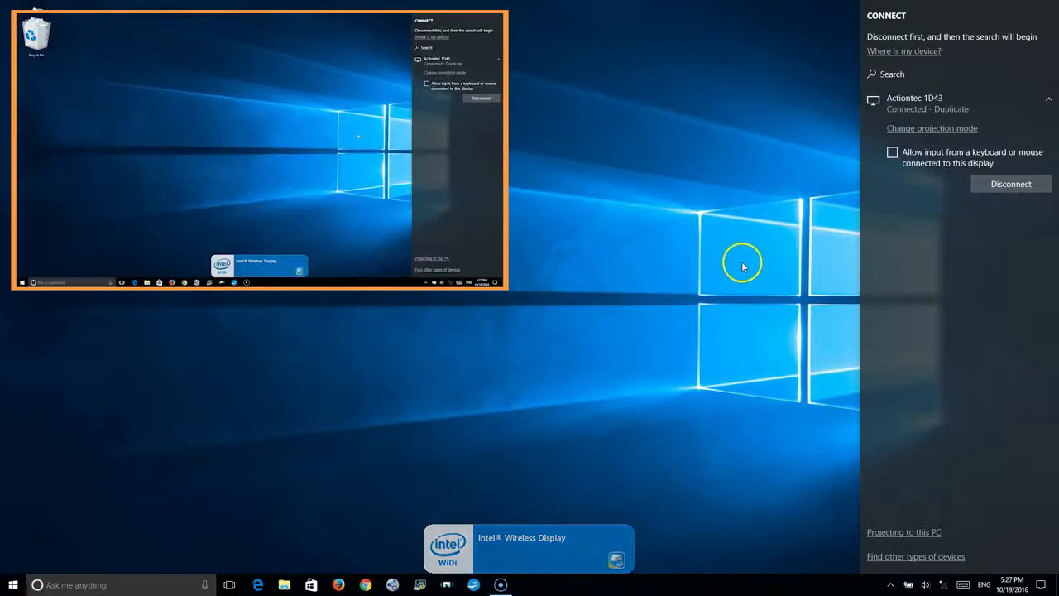
# - Close the Connect pane, keeping the desktop mirrored
pyautogui.click(892, 152)
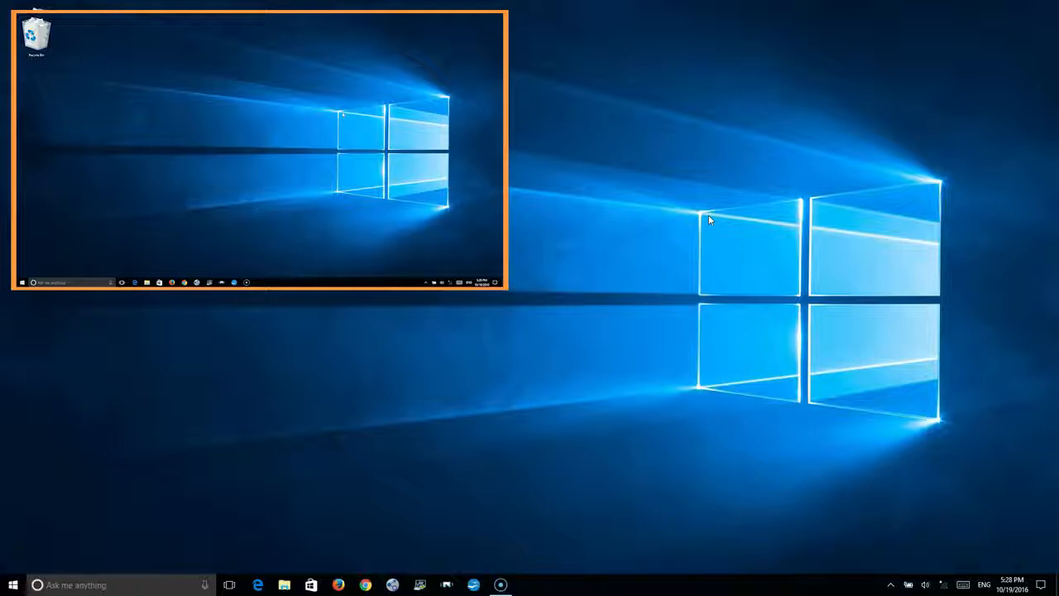
pyautogui.moveTo(624, 302)
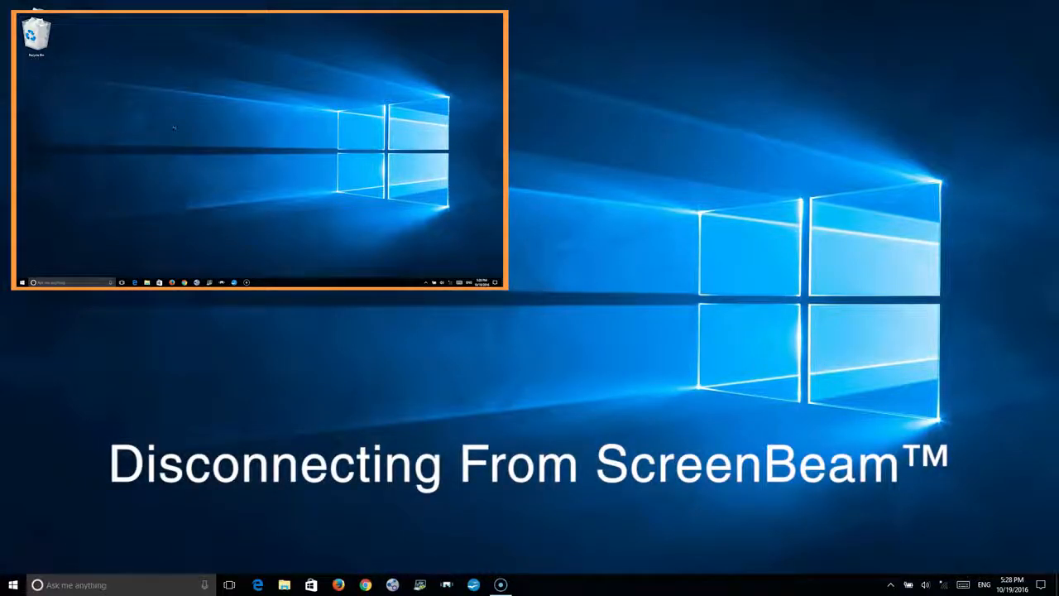
# - Disconnect the ScreenBeam wireless display from the projection options
pyautogui.press('win+p')
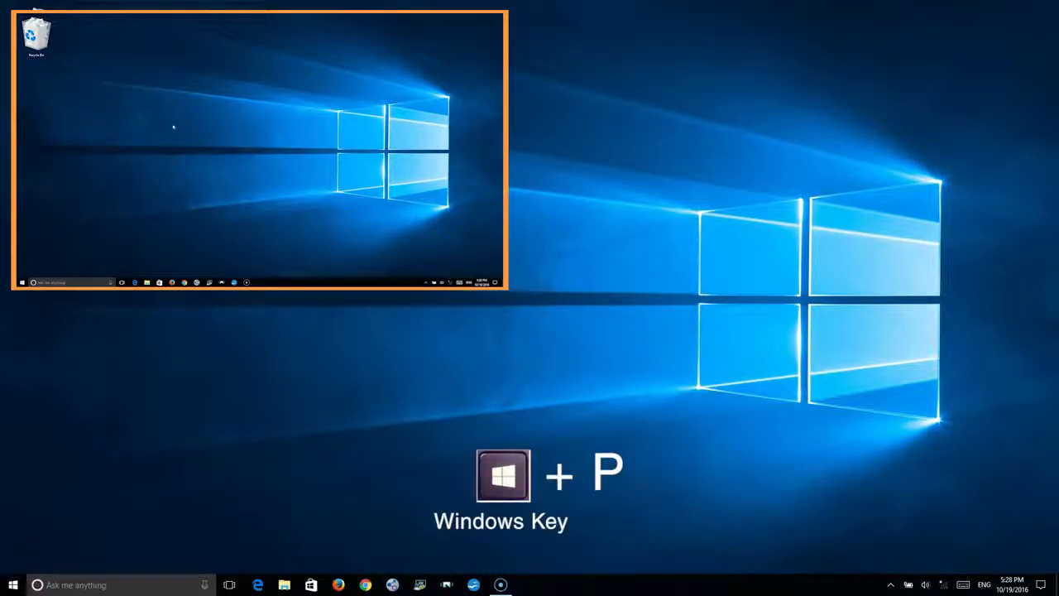
pyautogui.press('win+p')
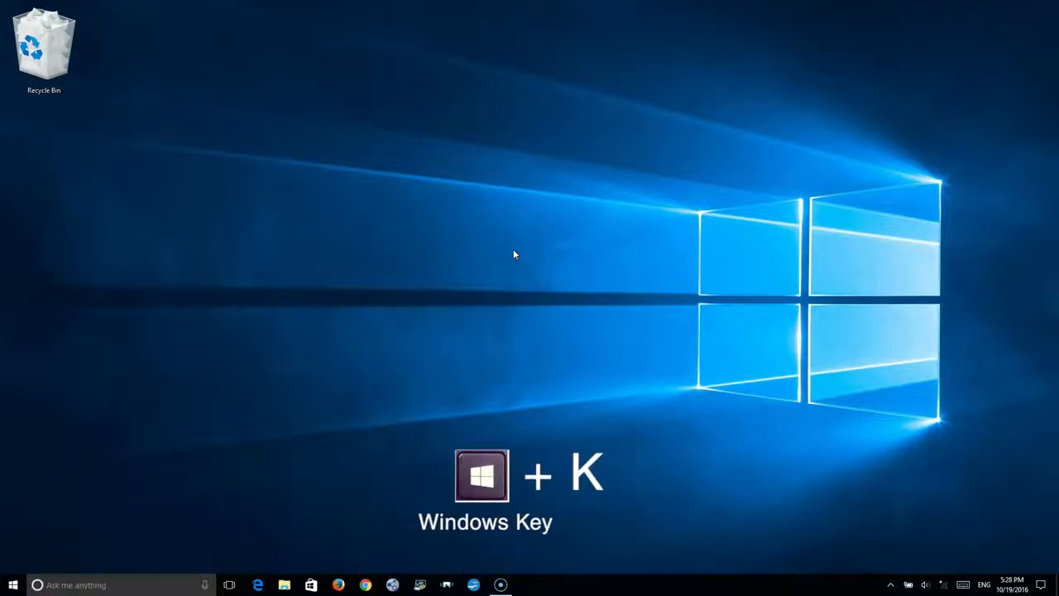
# - Remove the Actiontec 1D43 projector from connected devices, leaving only the USB mouse
pyautogui.press('Win+K')
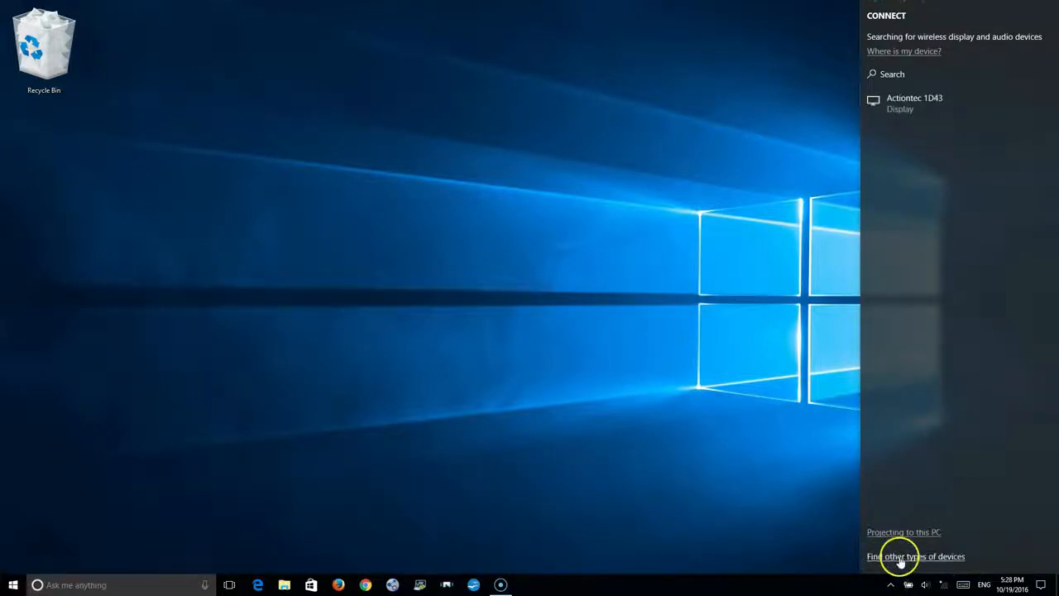
pyautogui.click(915, 556)
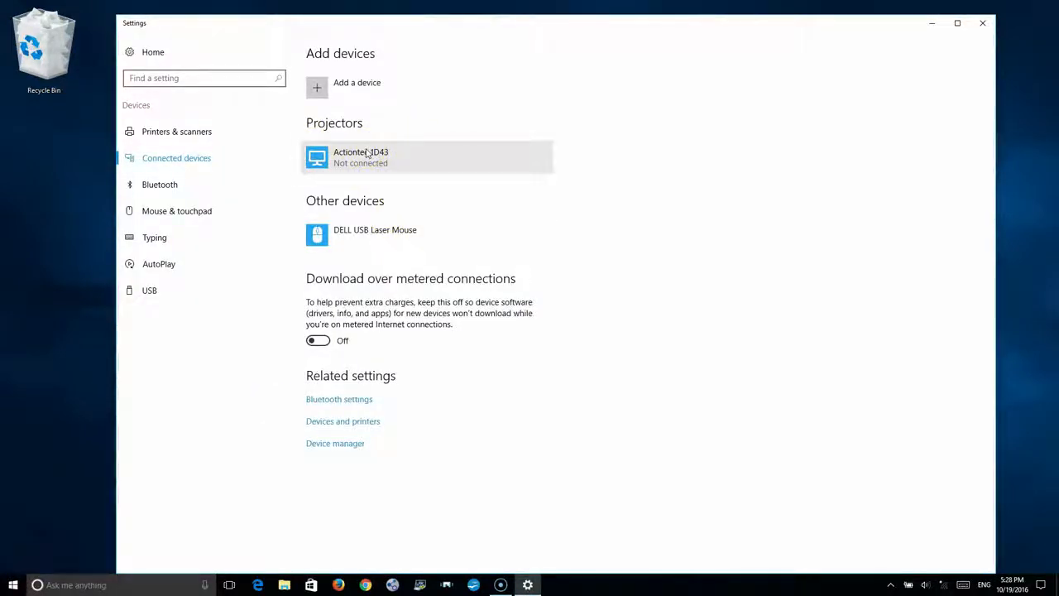
pyautogui.click(426, 157)
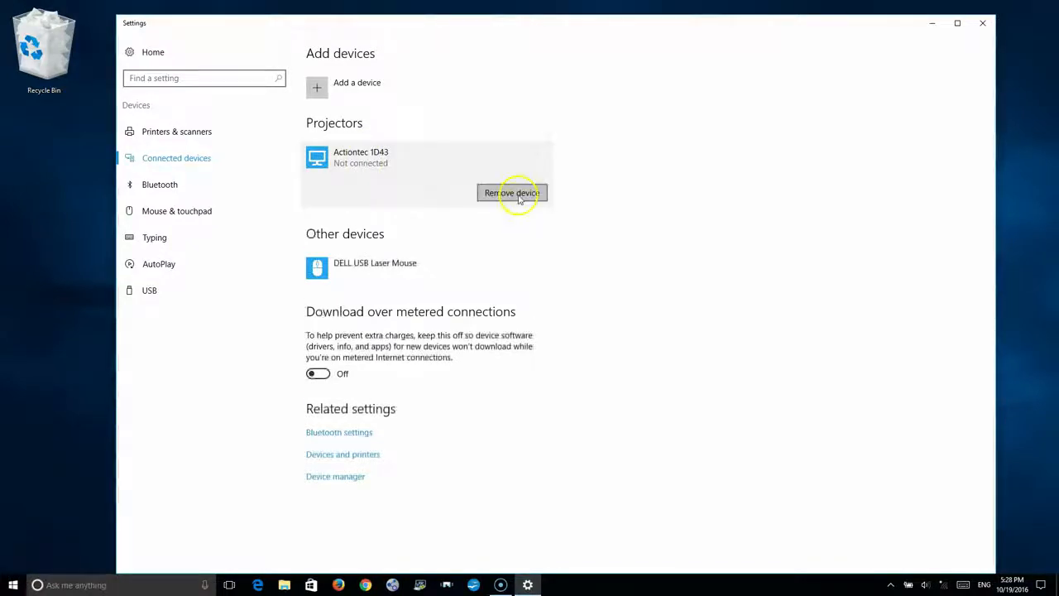
pyautogui.click(512, 192)
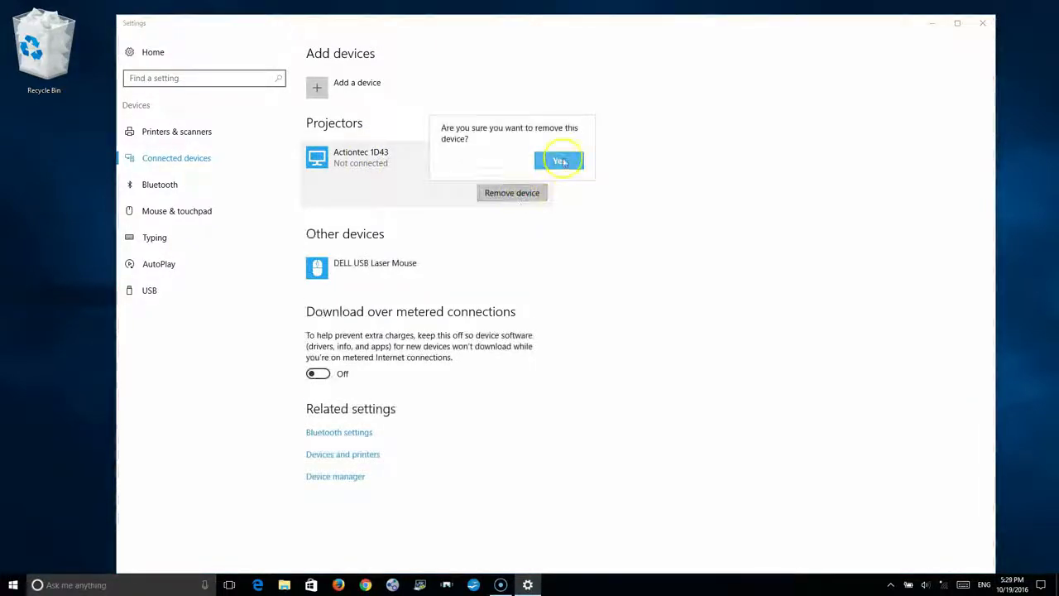
pyautogui.click(561, 161)
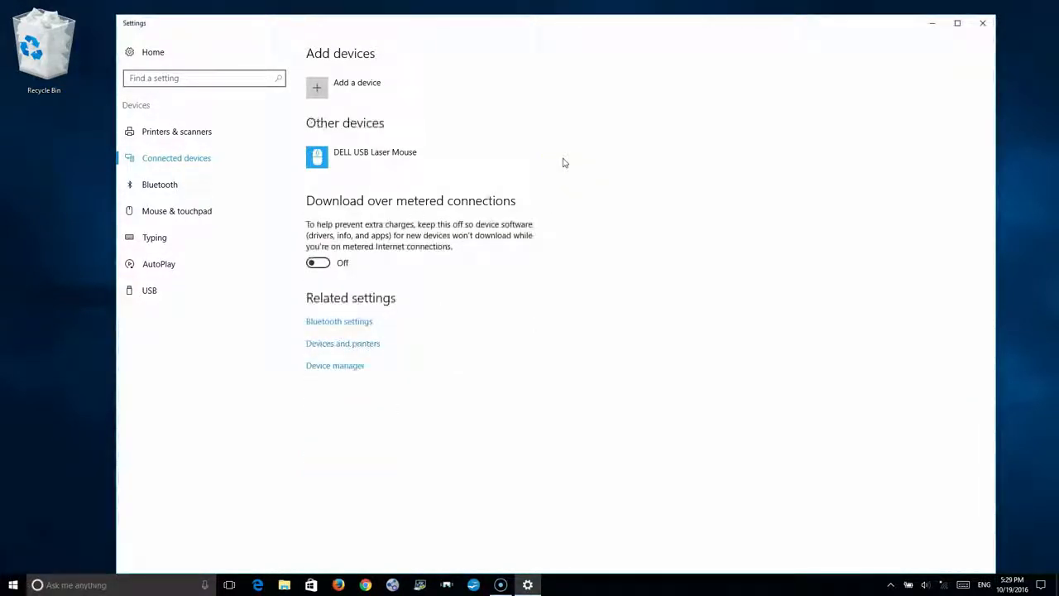
pyautogui.click(343, 82)
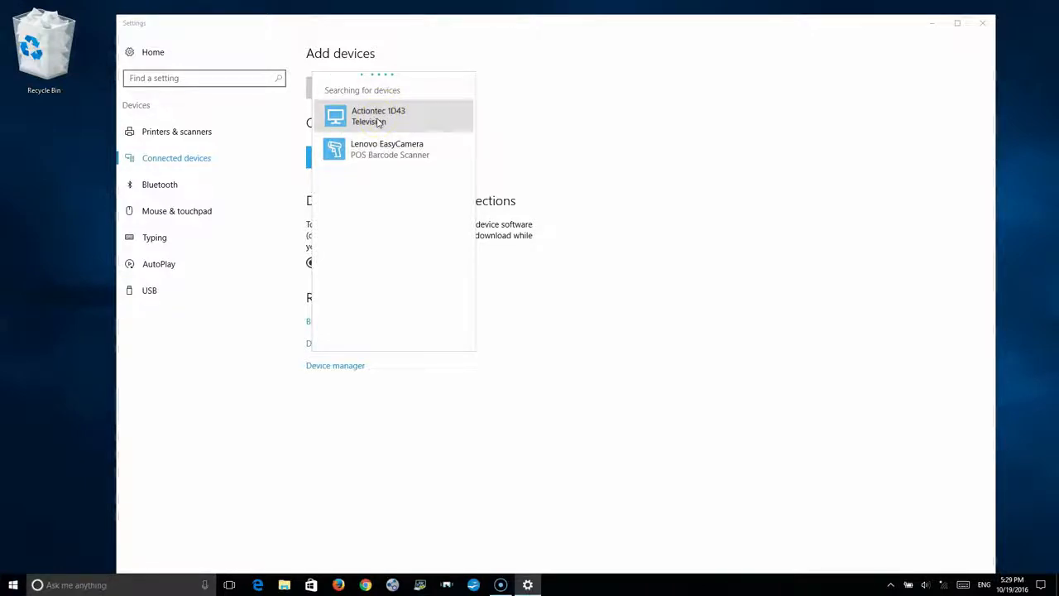
pyautogui.click(378, 116)
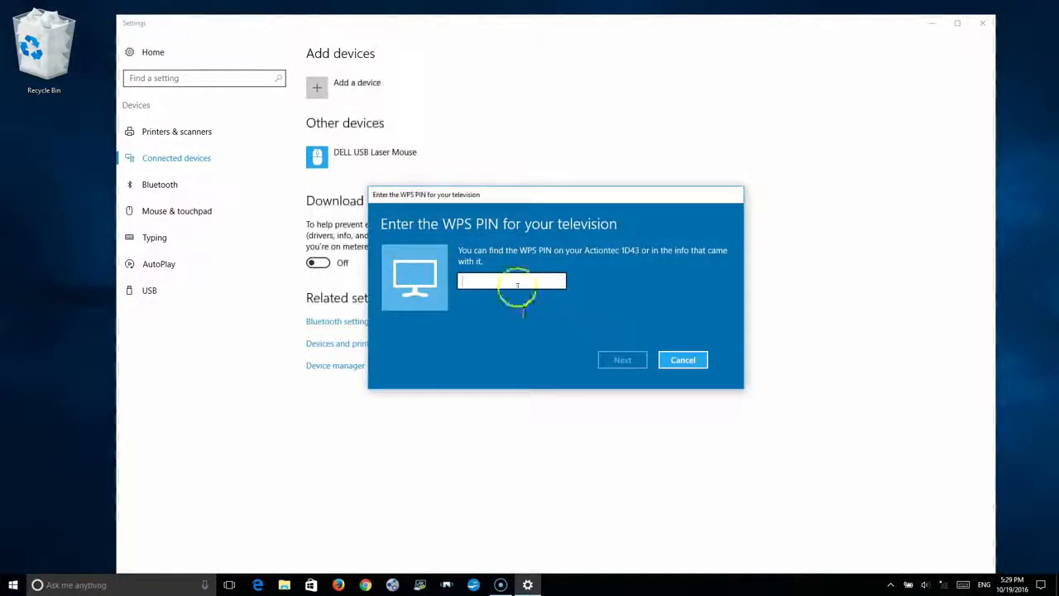
pyautogui.write('1234')
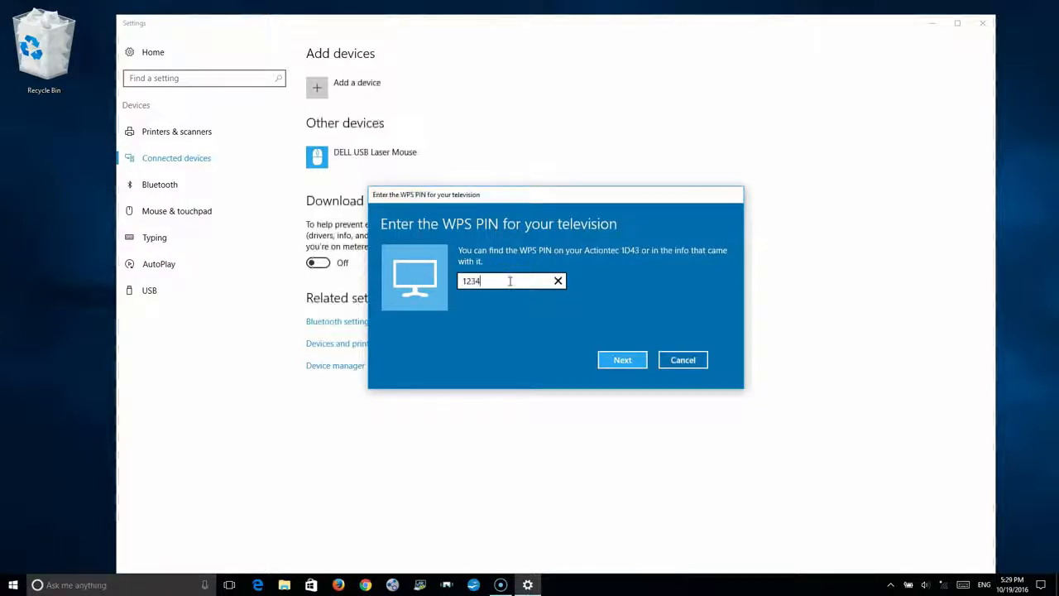
pyautogui.write('5670')
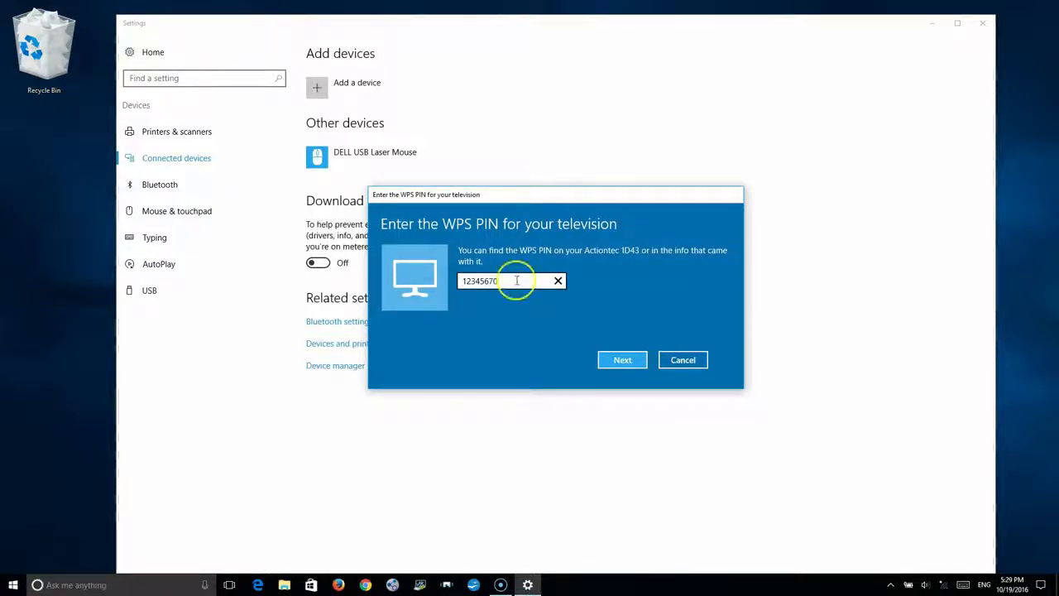
pyautogui.click(622, 359)
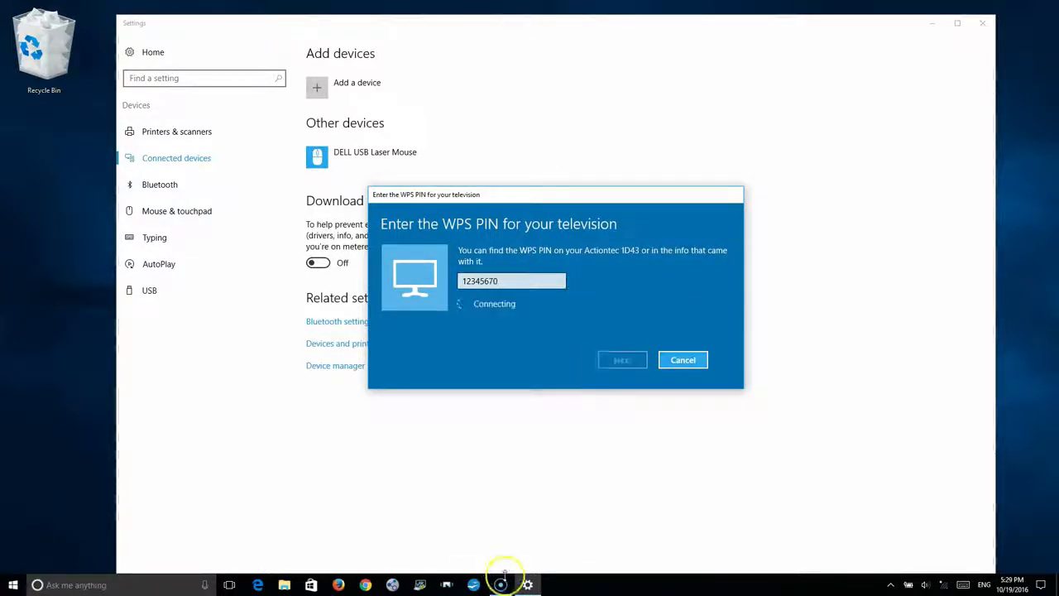